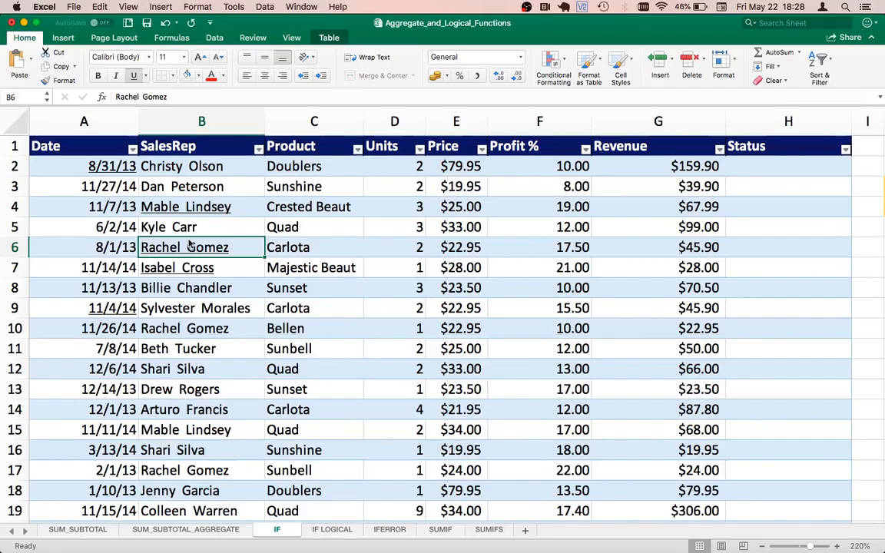
# Step: Review the sales table columns, the $68.00 Average Revenue formula, and HIGH/LOW condition notes
pyautogui.click(112, 166)
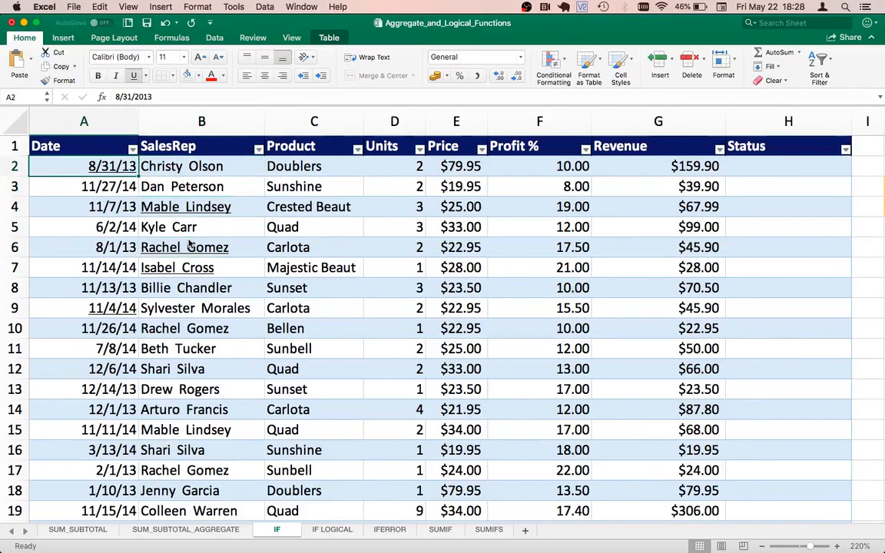
pyautogui.click(190, 146)
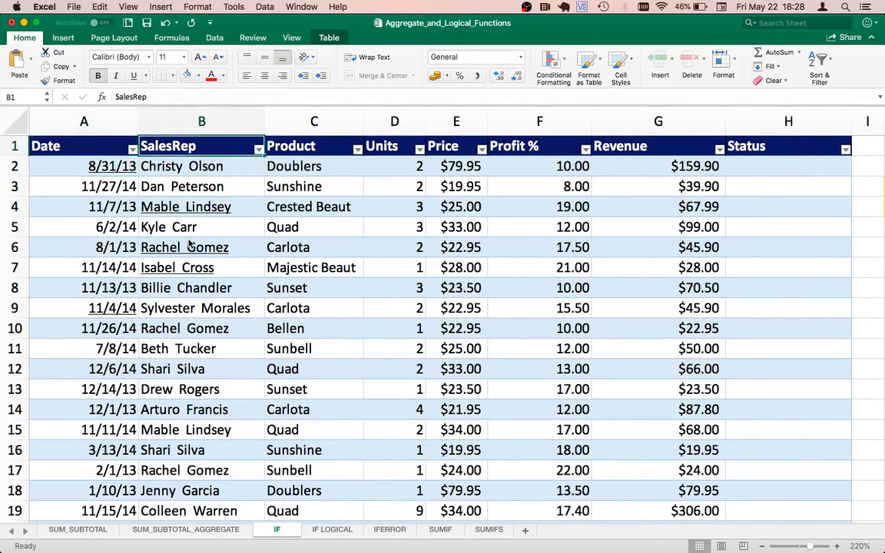
pyautogui.click(201, 166)
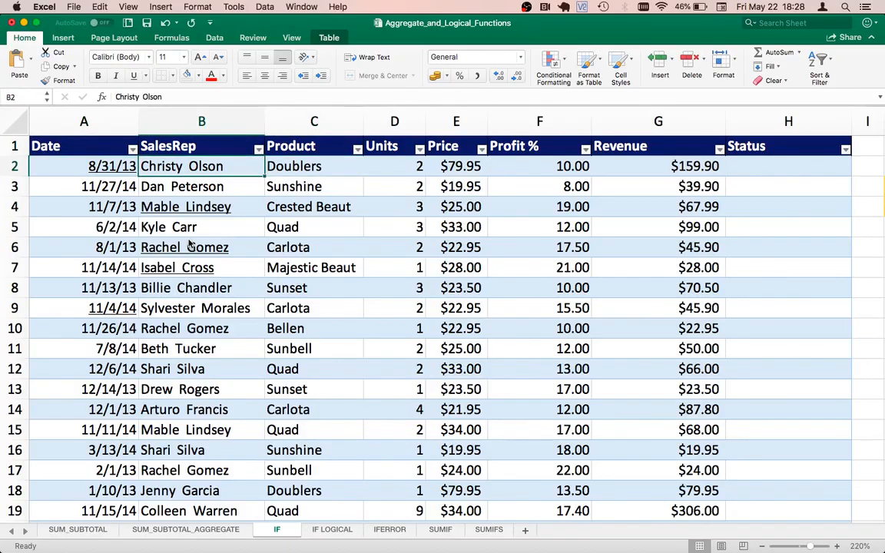
pyautogui.click(313, 166)
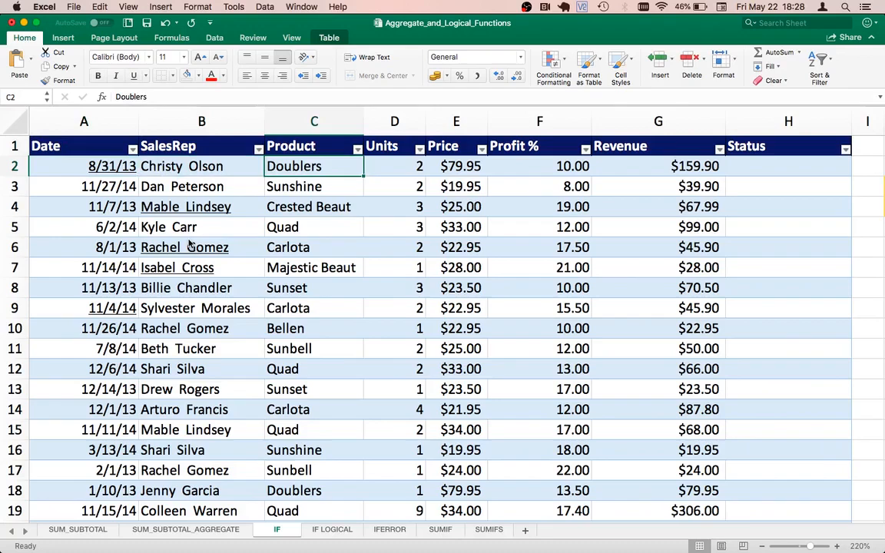
pyautogui.click(456, 166)
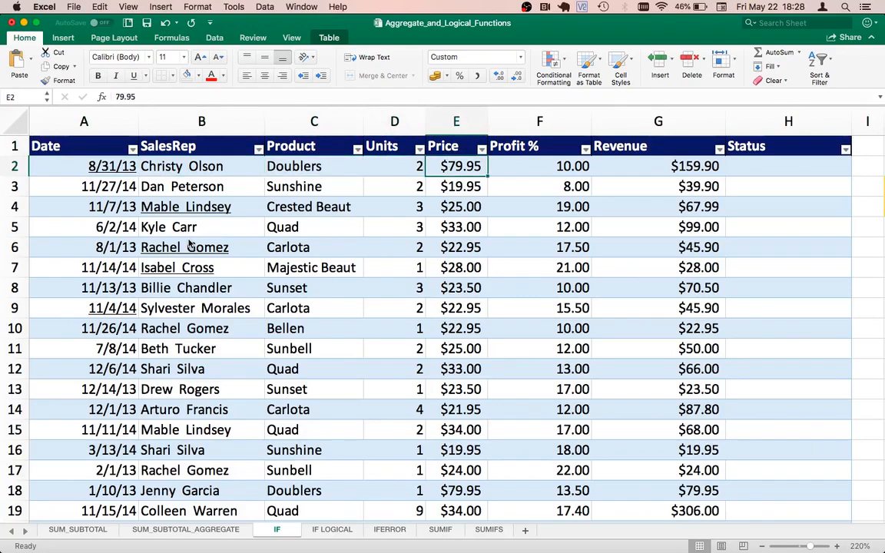
pyautogui.click(657, 166)
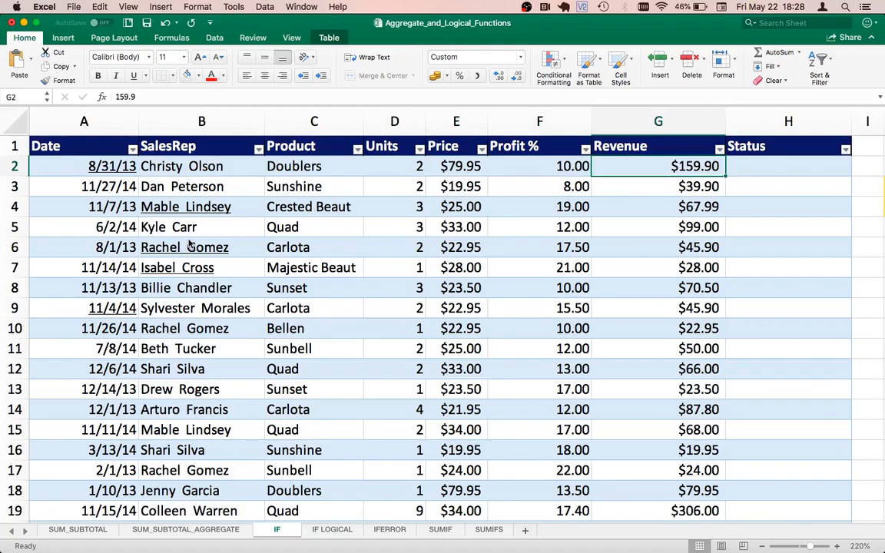
pyautogui.click(789, 166)
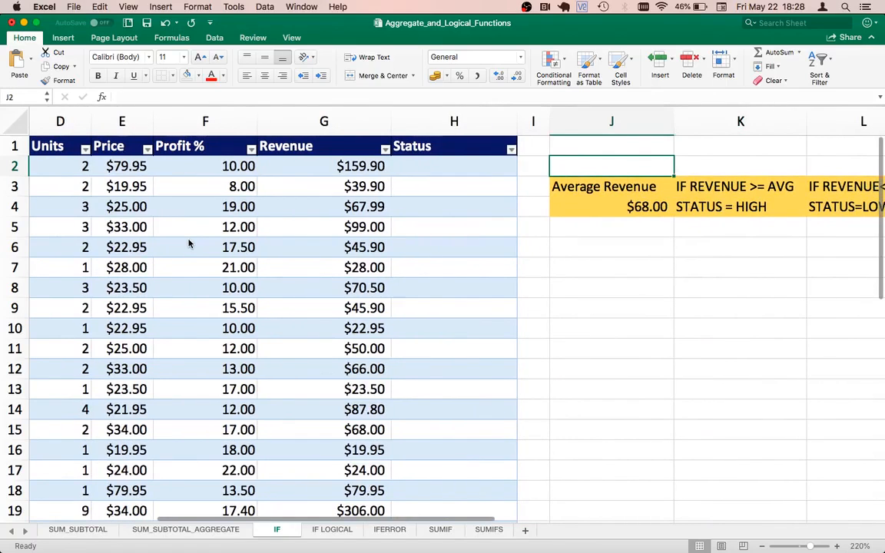
pyautogui.click(604, 186)
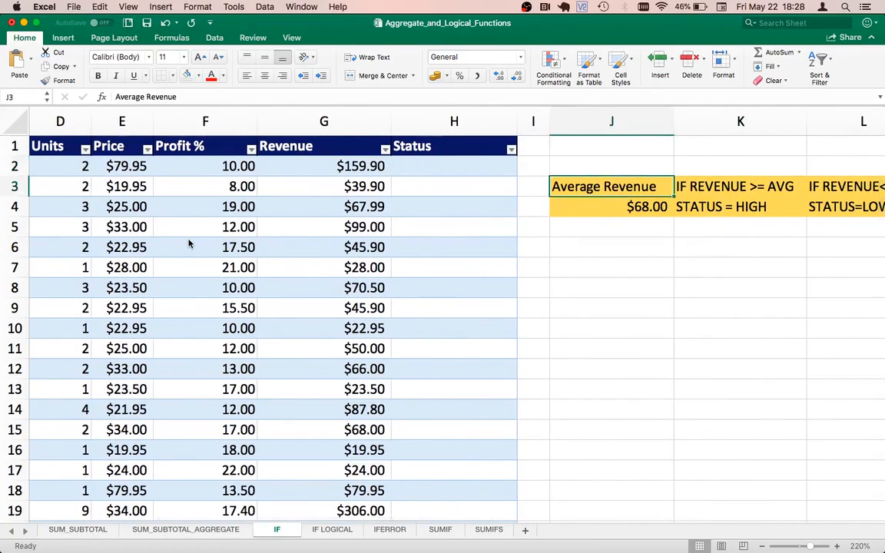
pyautogui.click(740, 206)
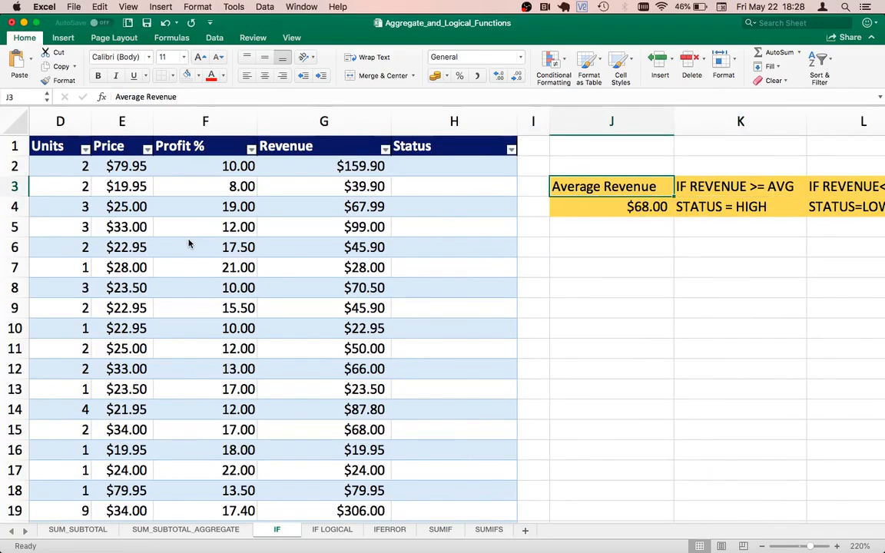
pyautogui.click(624, 206)
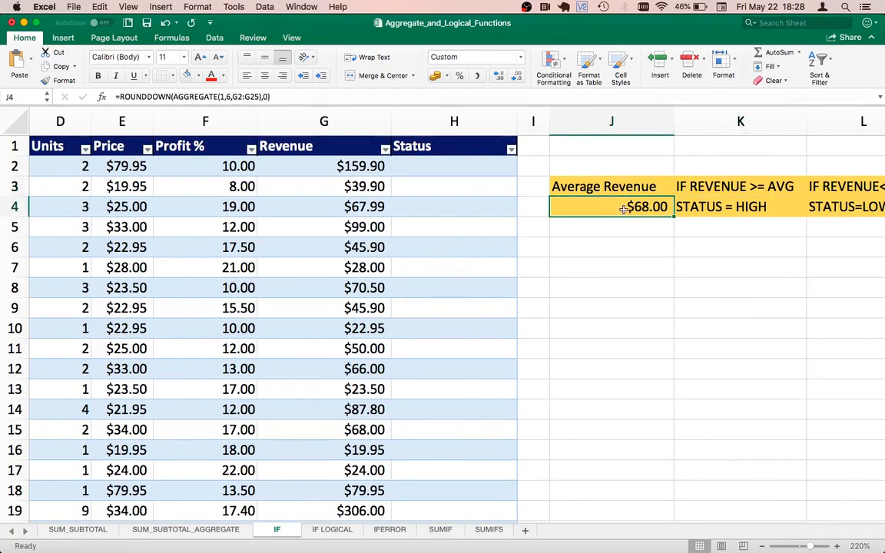
pyautogui.moveTo(617, 215)
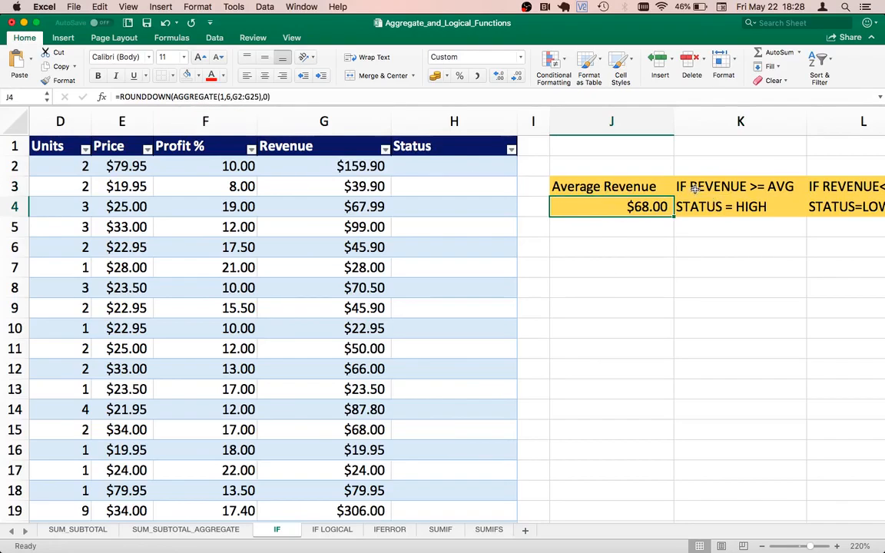
pyautogui.click(740, 186)
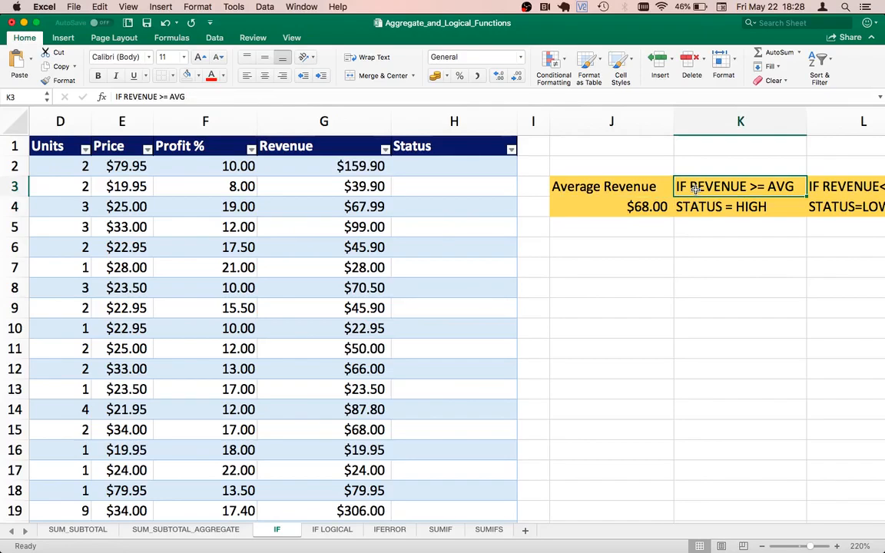
pyautogui.click(719, 206)
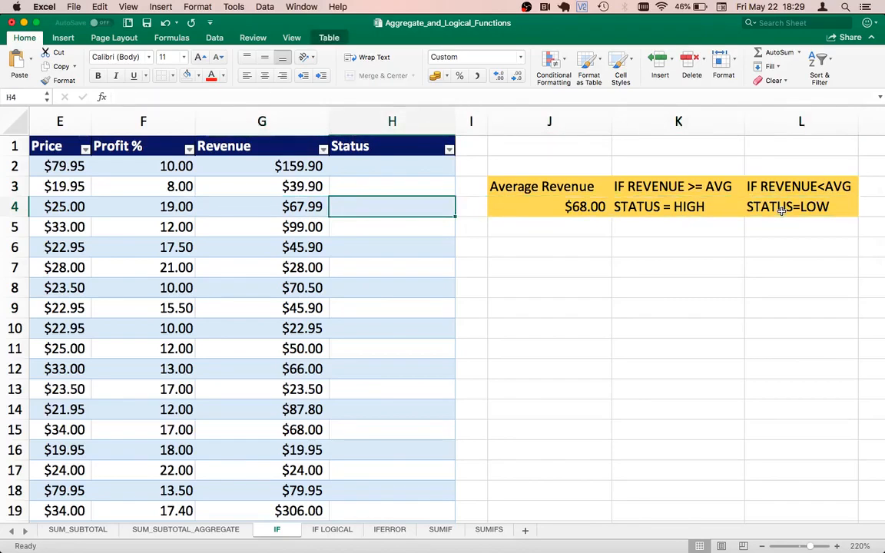
pyautogui.write('=')
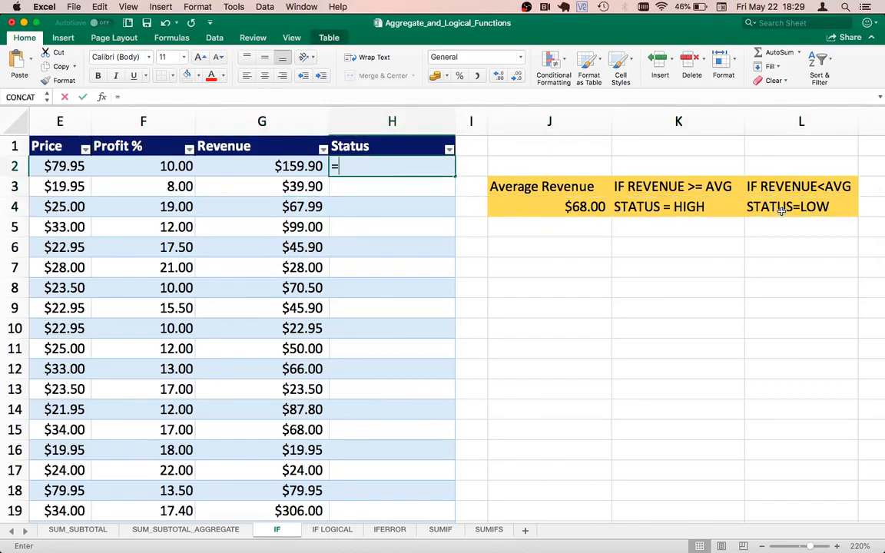
pyautogui.write('IF')
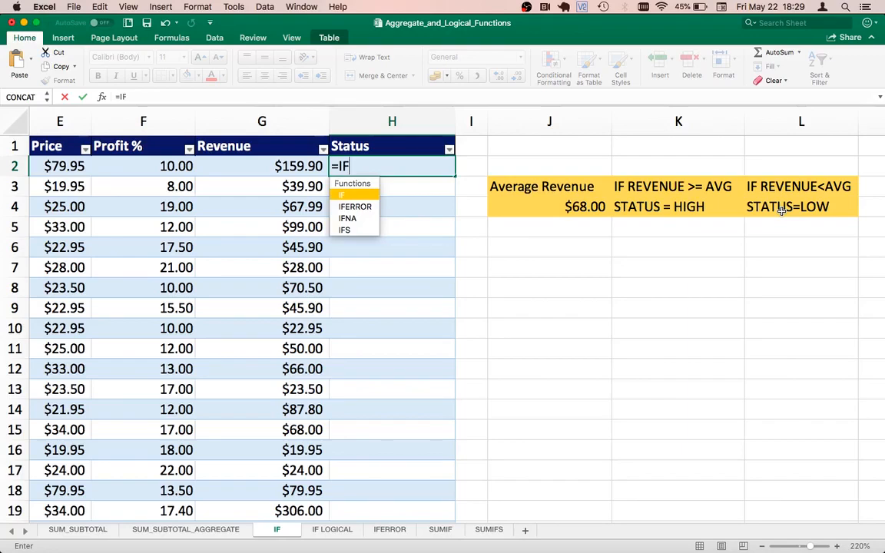
pyautogui.write('(')
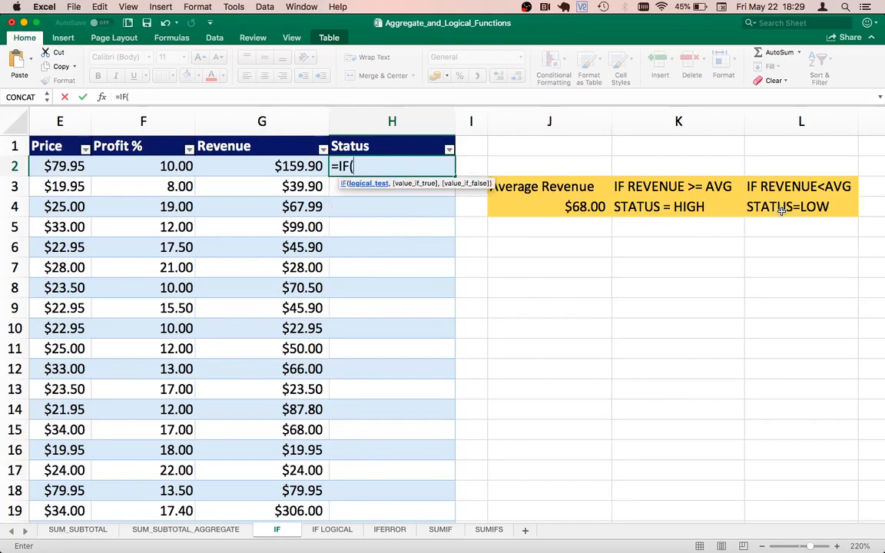
pyautogui.moveTo(676, 152)
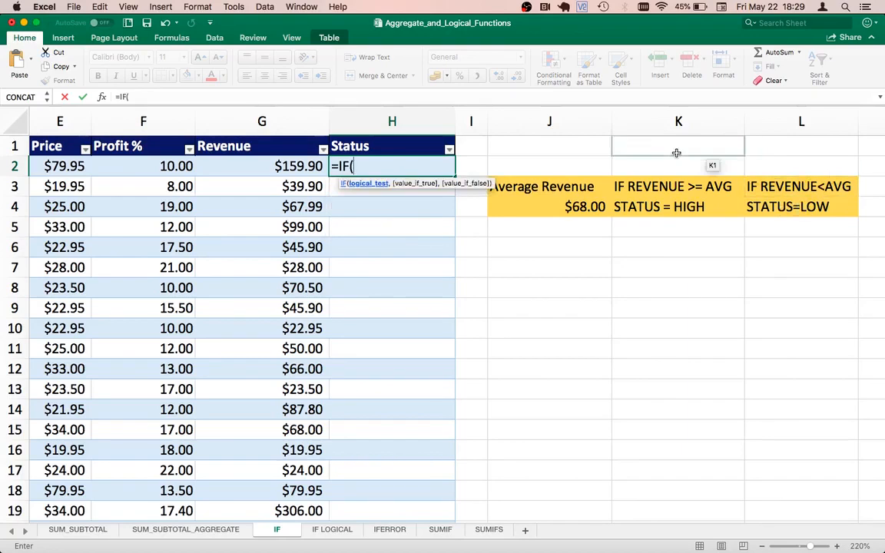
pyautogui.moveTo(362, 188)
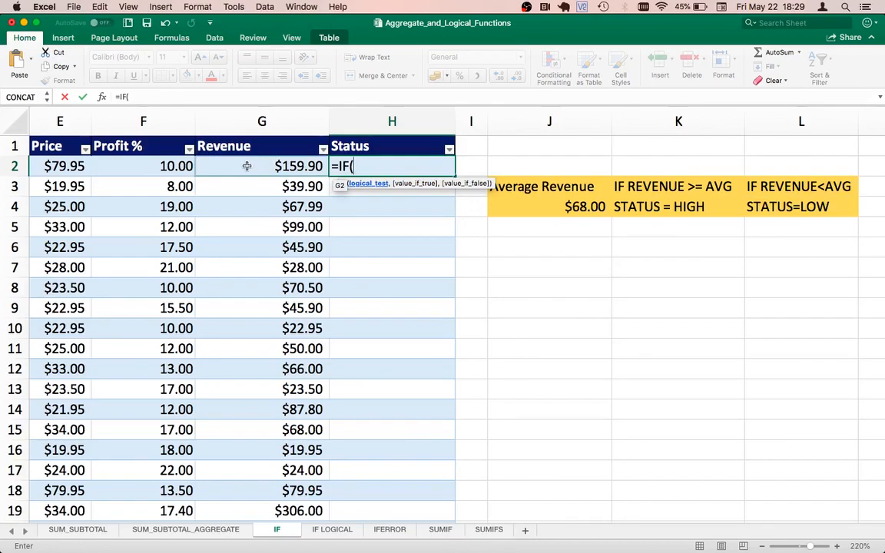
pyautogui.click(262, 166)
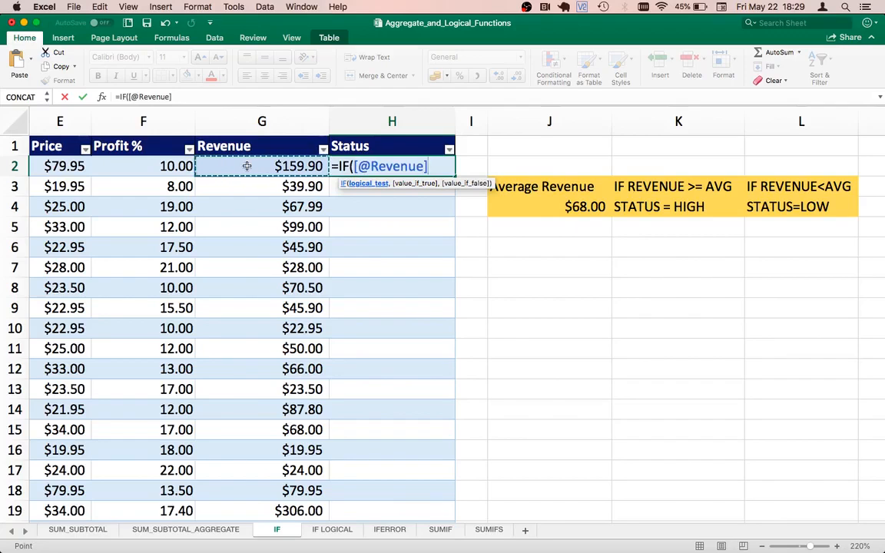
pyautogui.write('>')
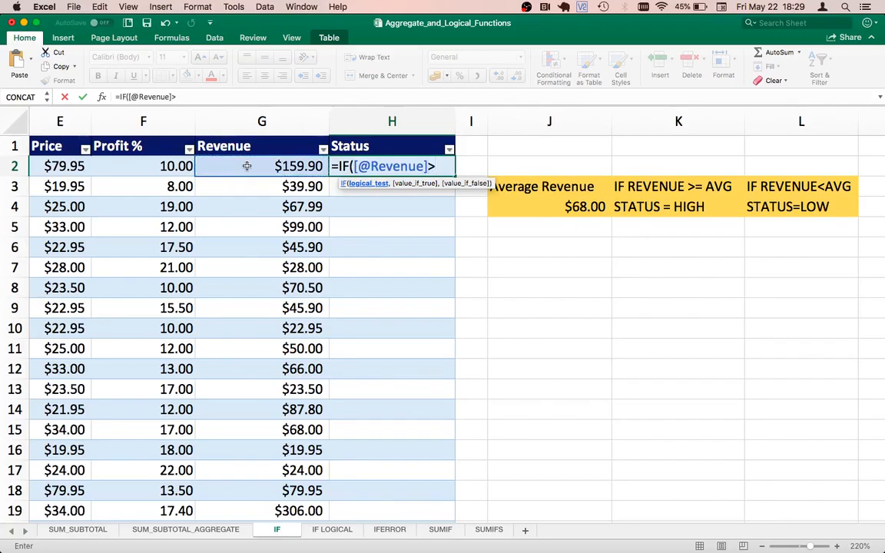
pyautogui.write('=')
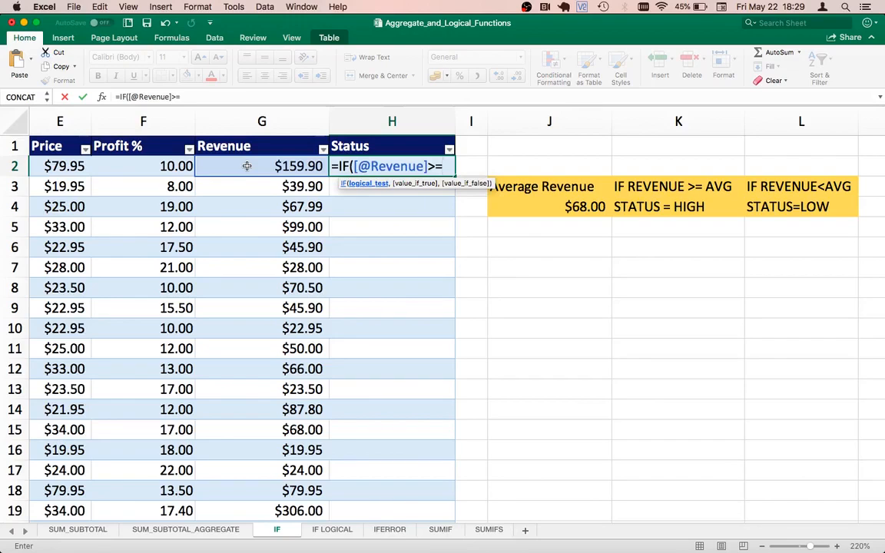
pyautogui.moveTo(541, 207)
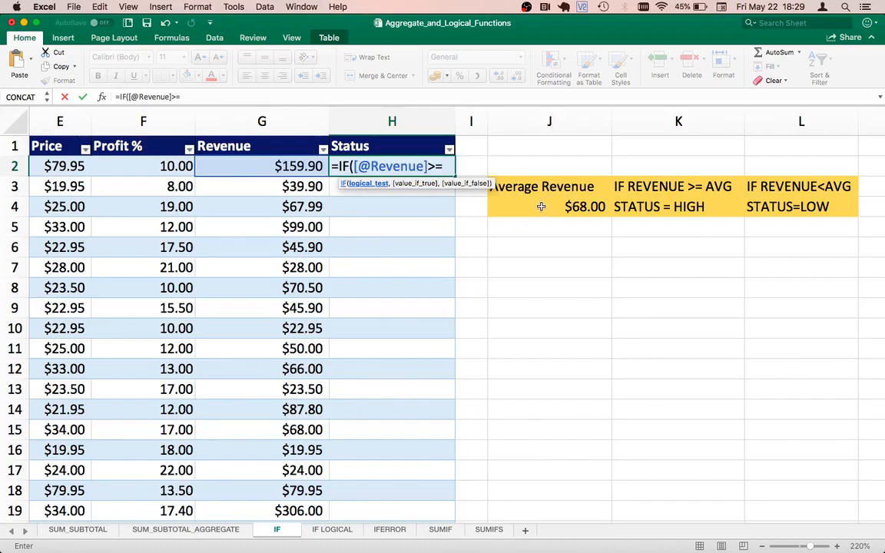
pyautogui.click(549, 206)
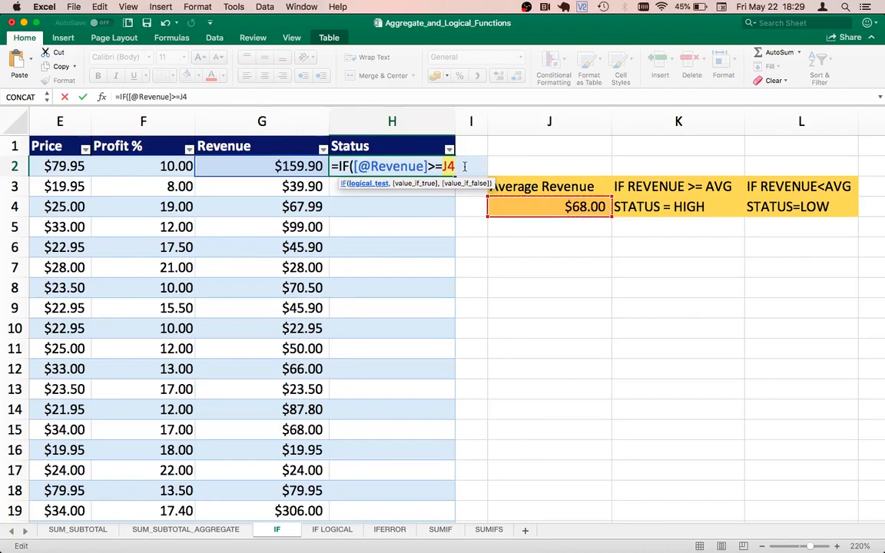
pyautogui.press('F4')
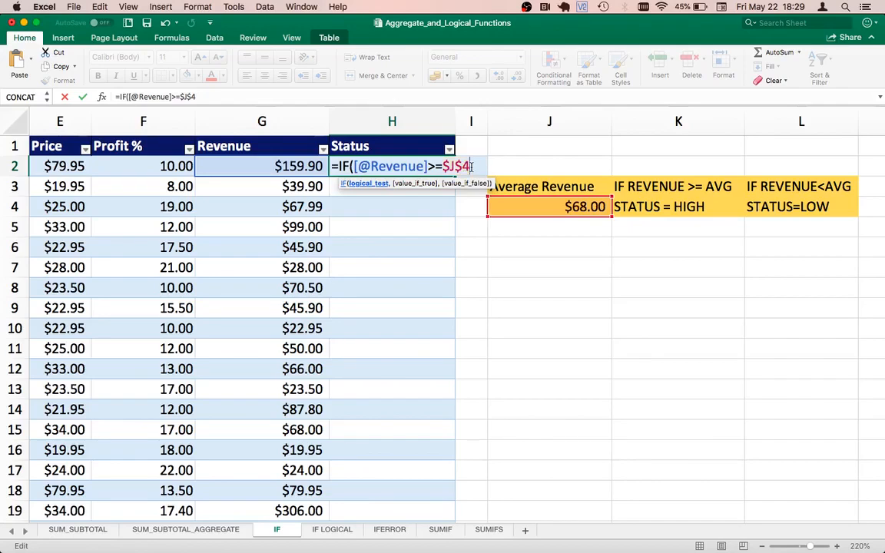
pyautogui.write(',')
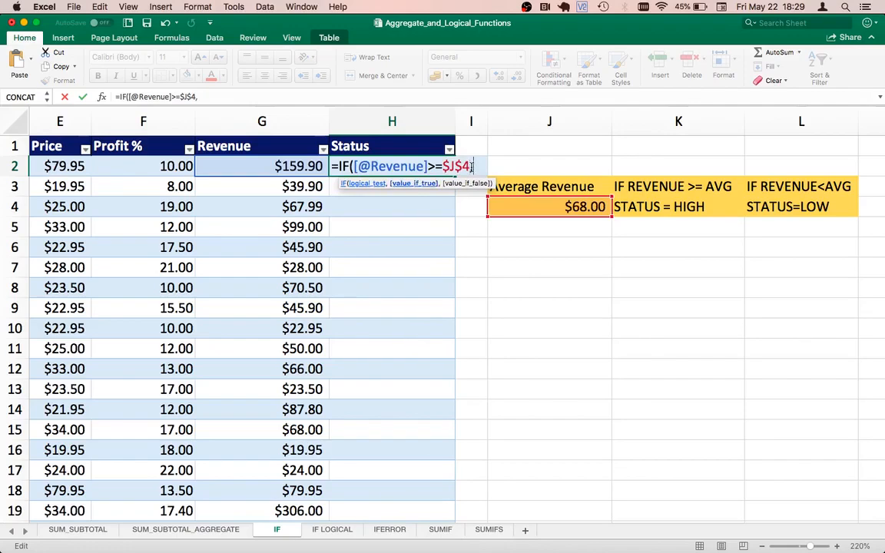
pyautogui.write(',')
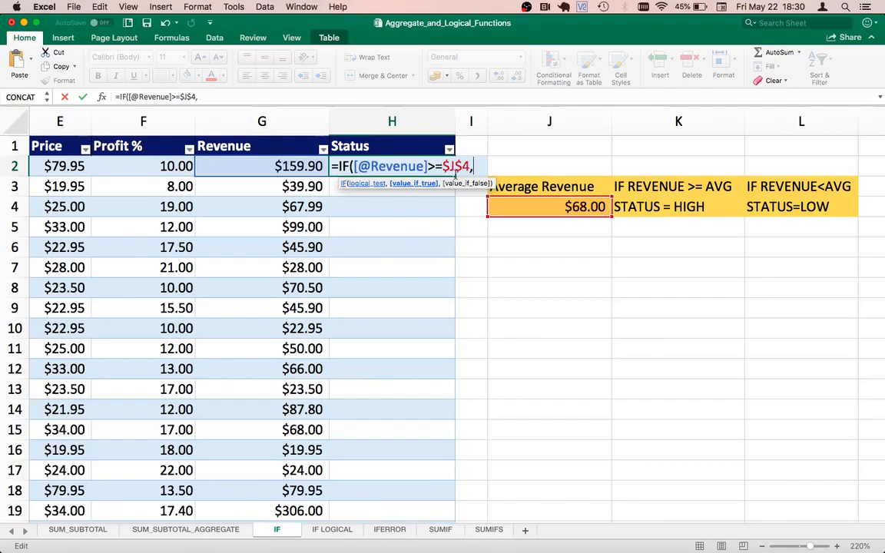
pyautogui.moveTo(399, 186)
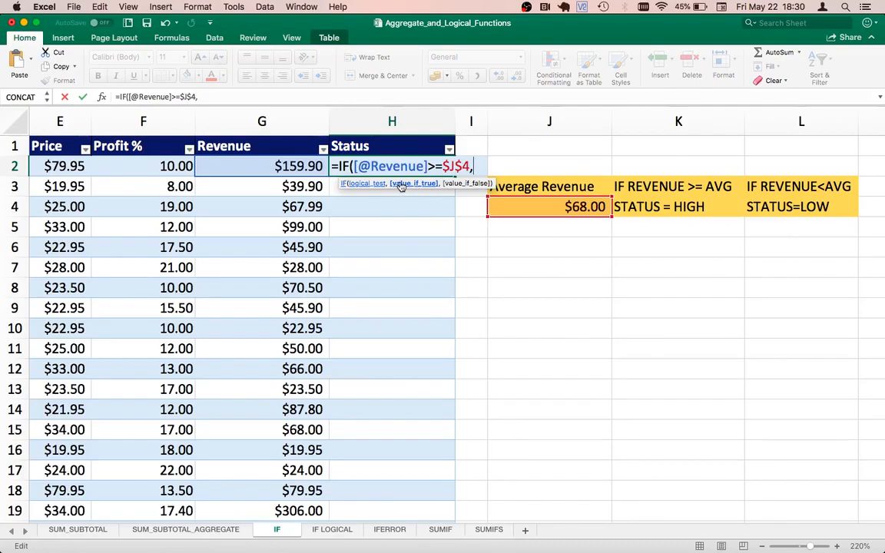
pyautogui.write('"')
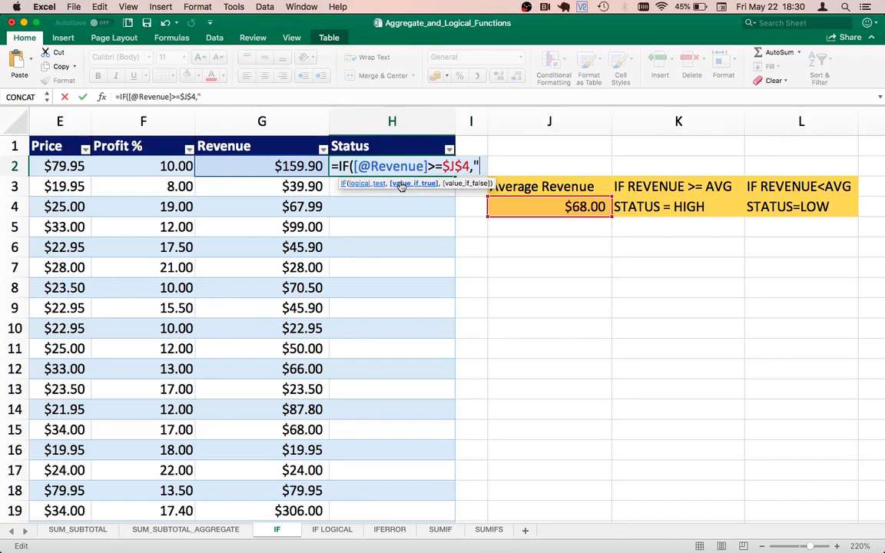
pyautogui.write('HIGH')
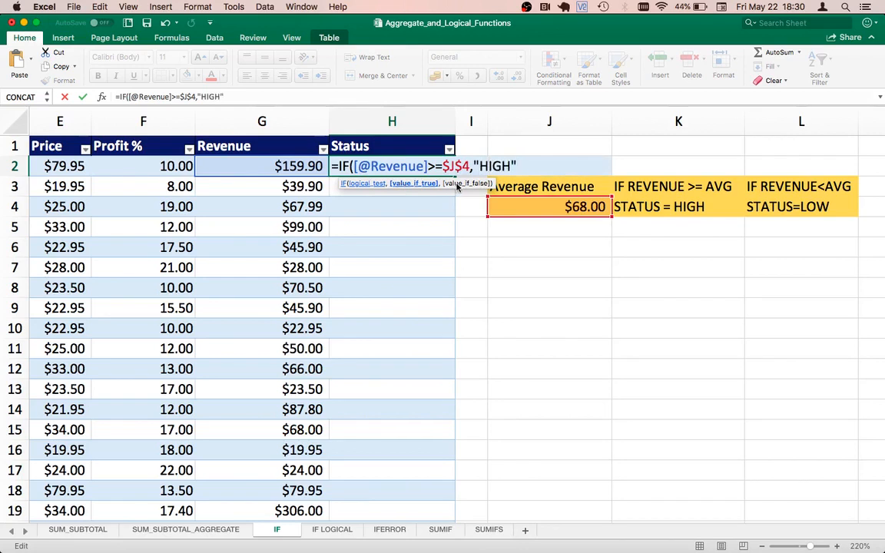
pyautogui.write(',"')
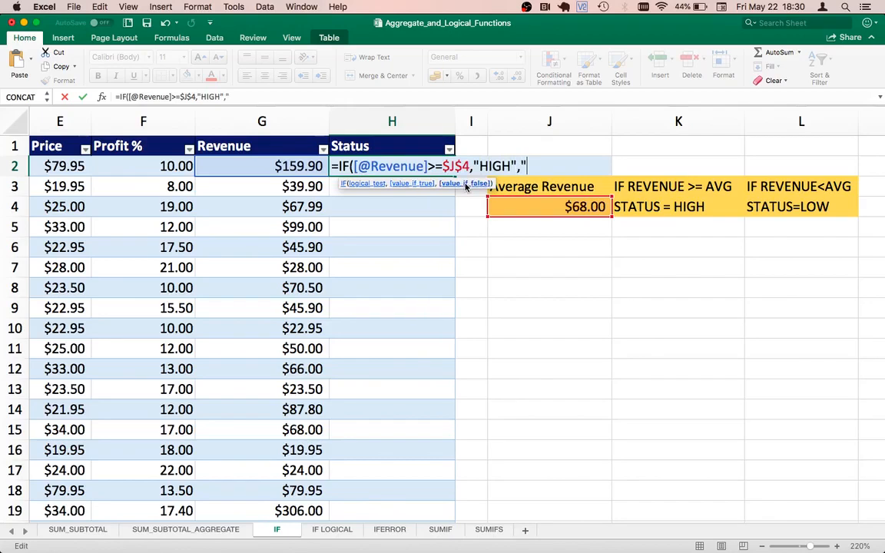
pyautogui.write('LOW"')
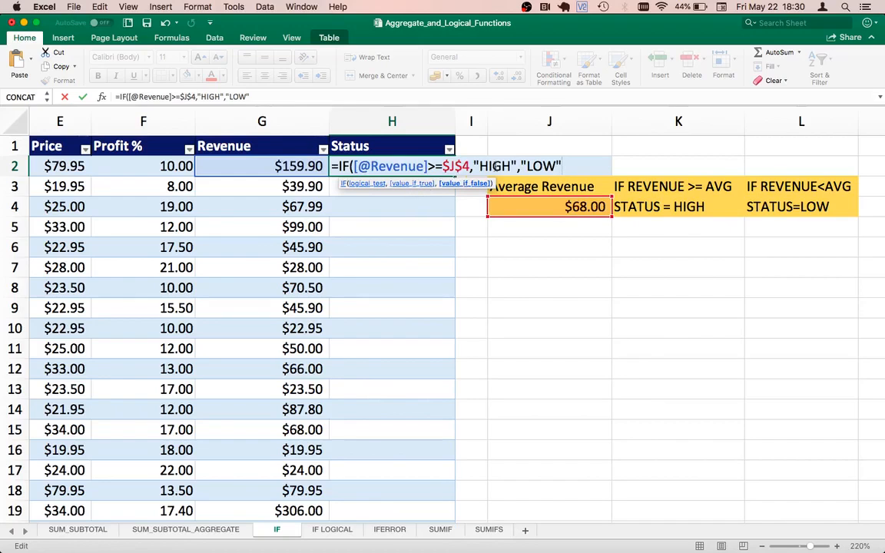
pyautogui.moveTo(416, 187)
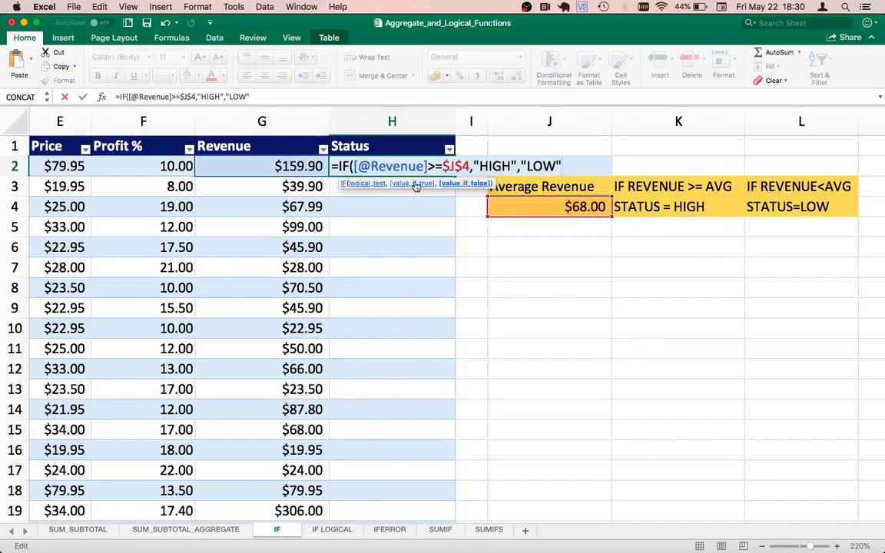
pyautogui.moveTo(407, 188)
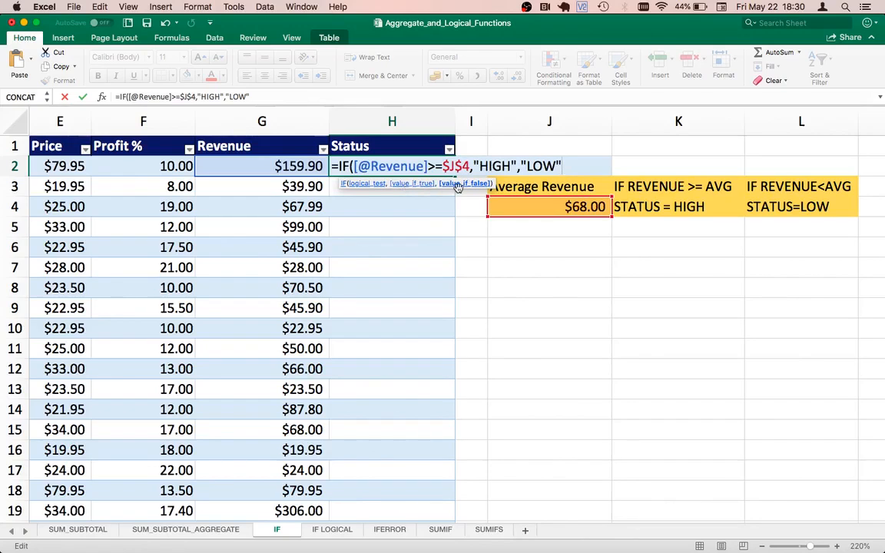
pyautogui.moveTo(527, 187)
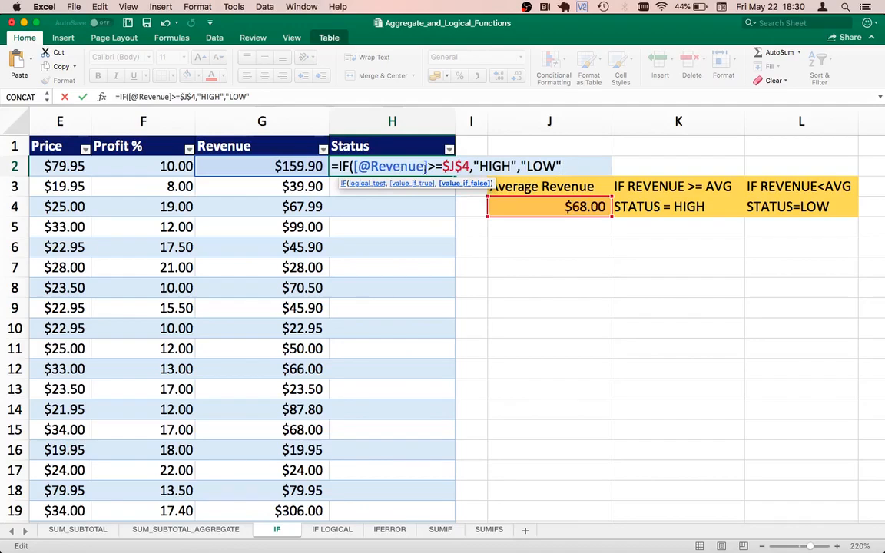
pyautogui.moveTo(408, 190)
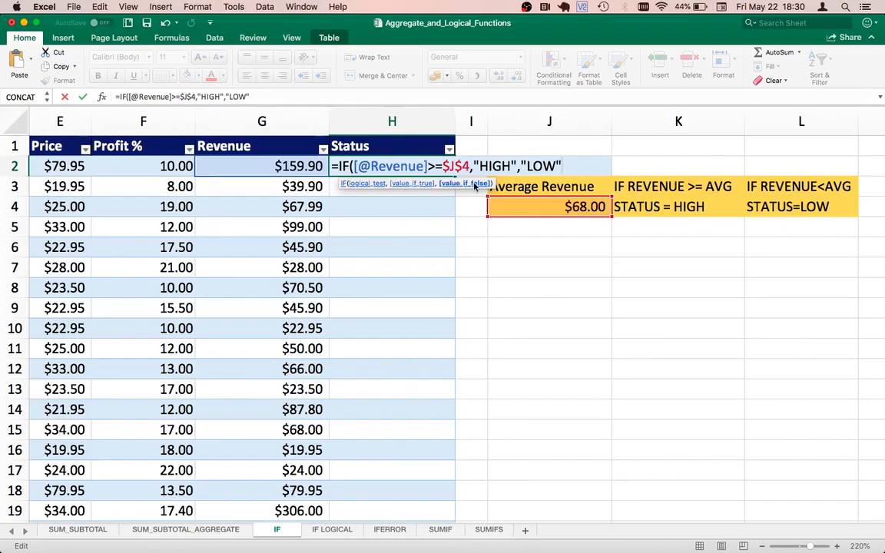
pyautogui.write(')')
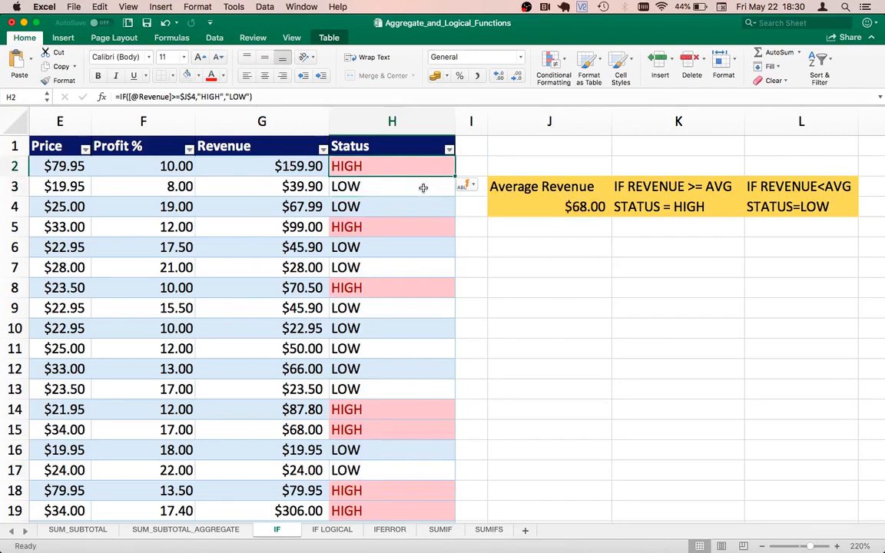
pyautogui.moveTo(414, 168)
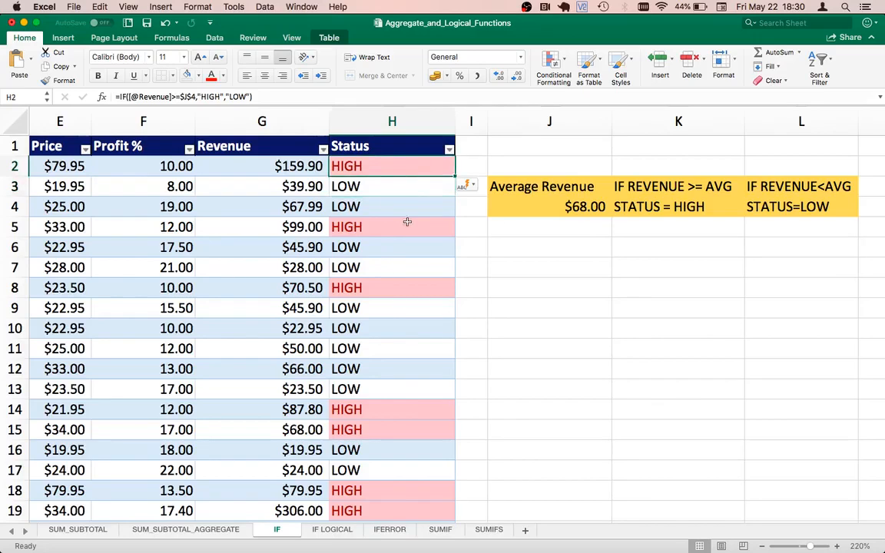
pyautogui.moveTo(399, 181)
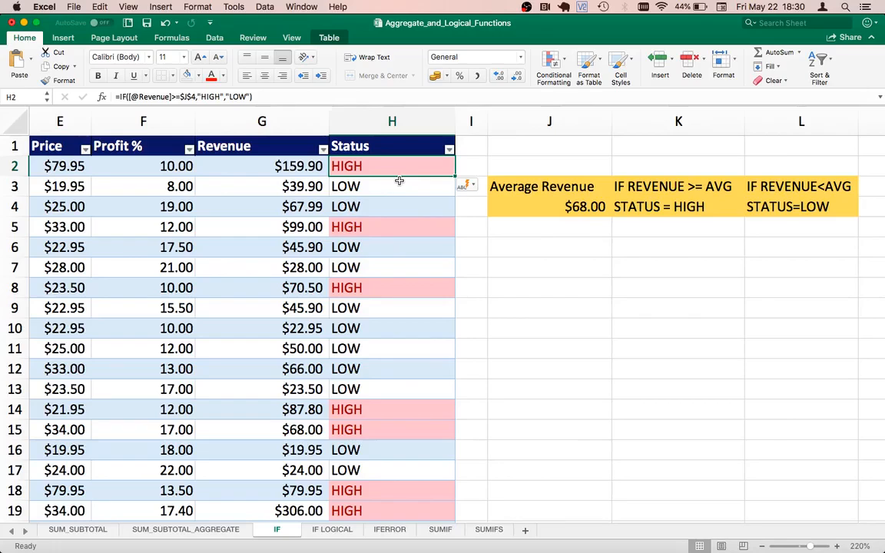
pyautogui.moveTo(402, 186)
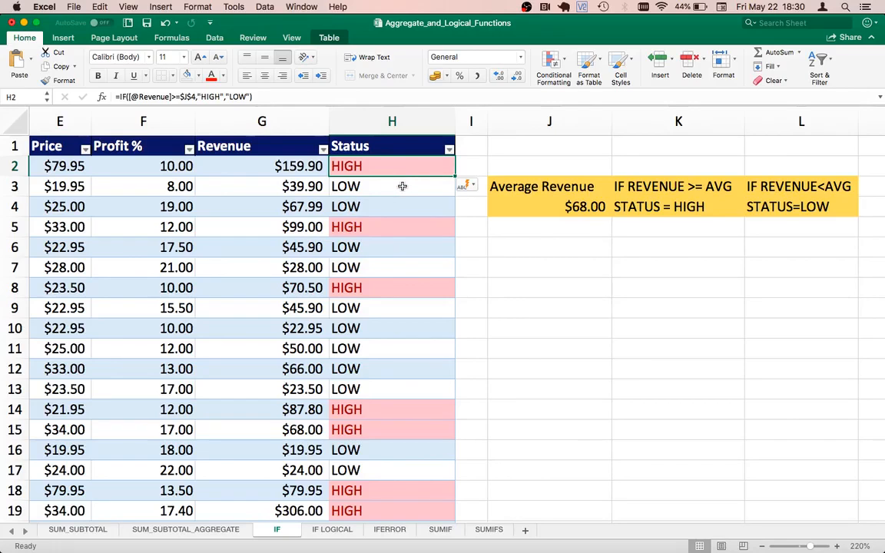
# Step: Verify the 67.99 revenue in G4 is labelled LOW, then return to H2
pyautogui.click(392, 206)
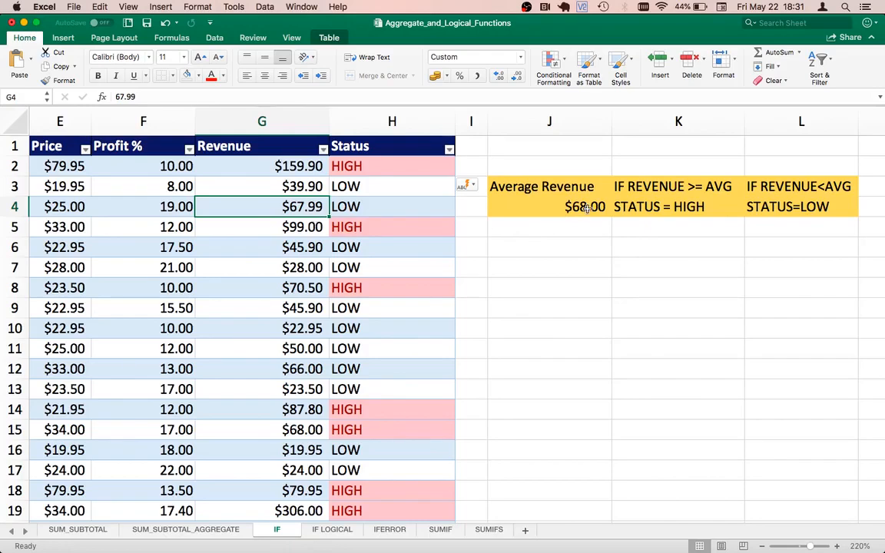
pyautogui.moveTo(374, 207)
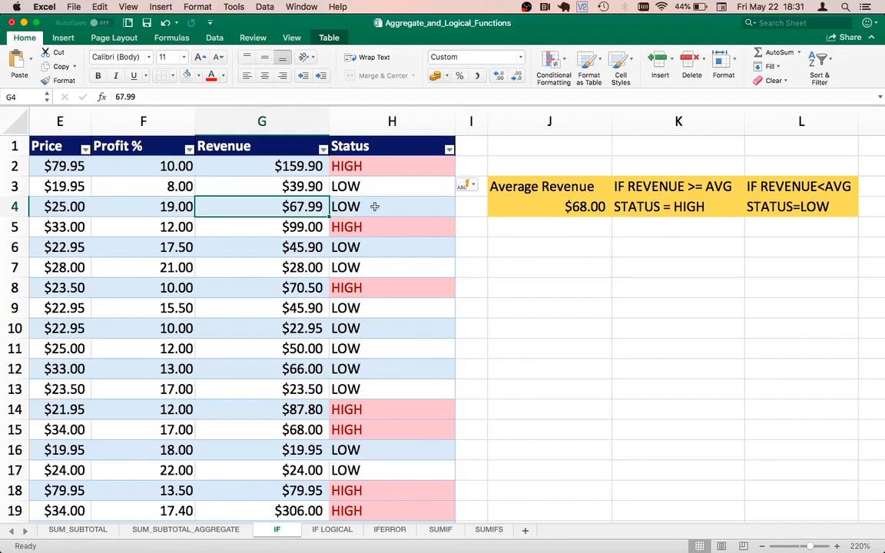
pyautogui.click(392, 206)
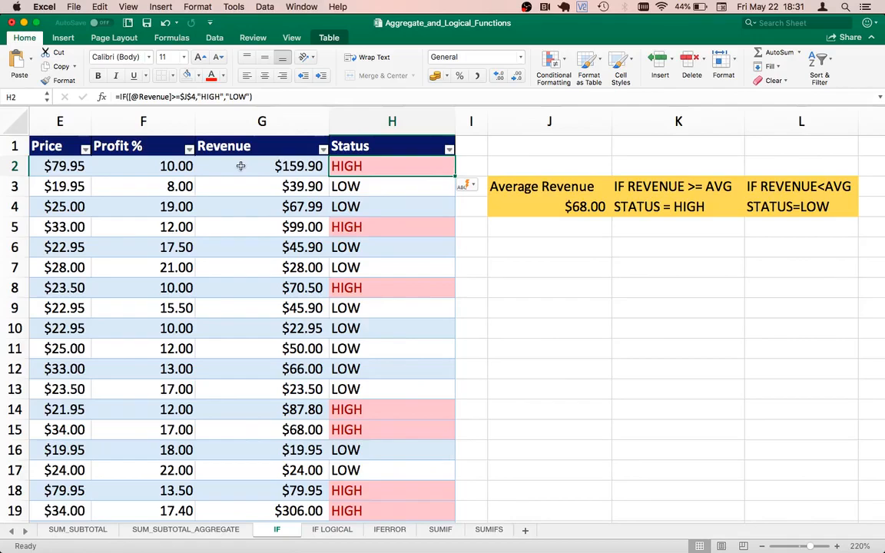
pyautogui.moveTo(394, 172)
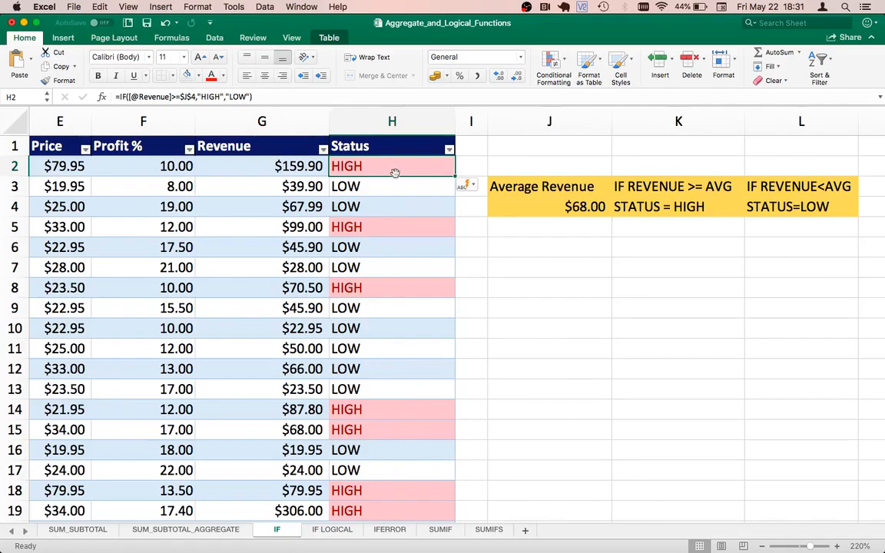
pyautogui.moveTo(374, 166)
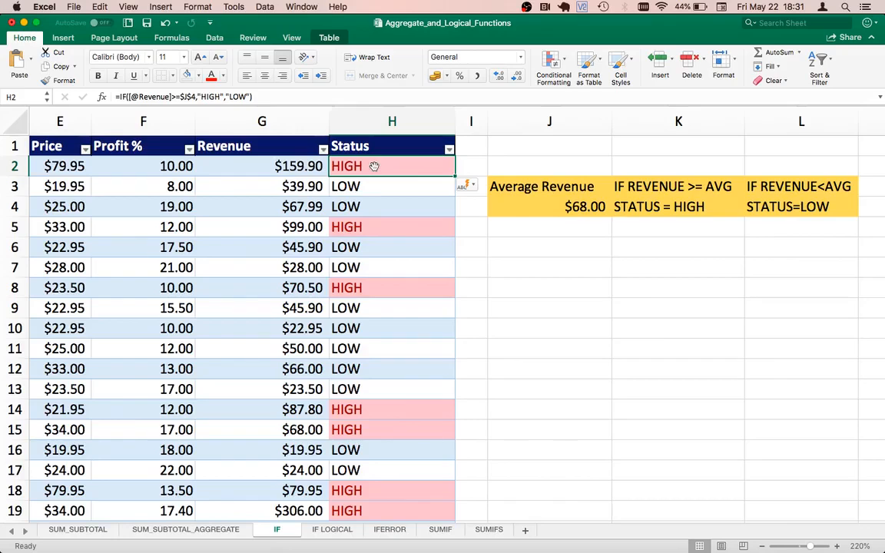
pyautogui.doubleClick(374, 166)
pyautogui.write('ROUN')
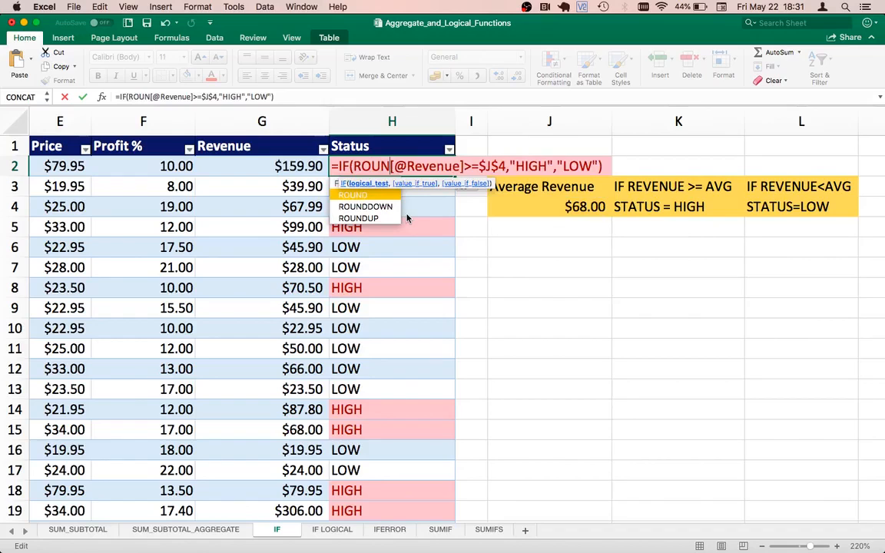
pyautogui.moveTo(359, 218)
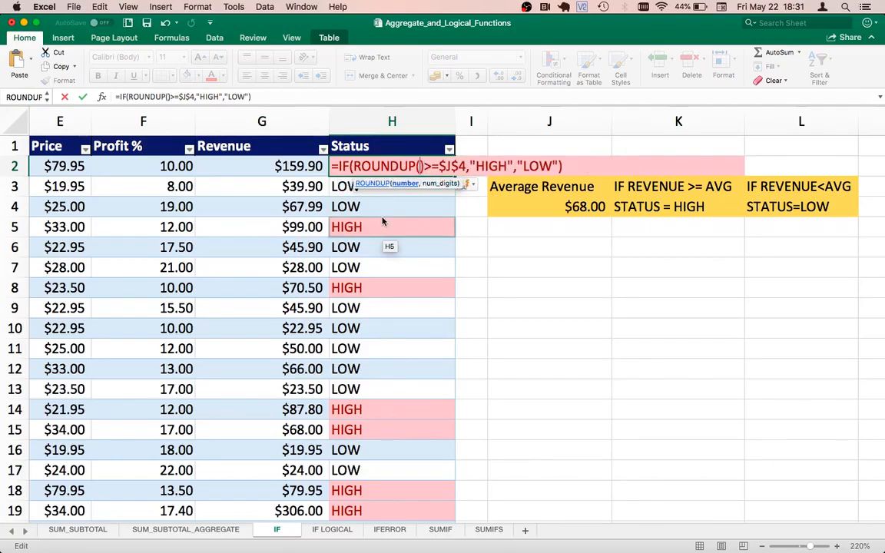
pyautogui.click(261, 166)
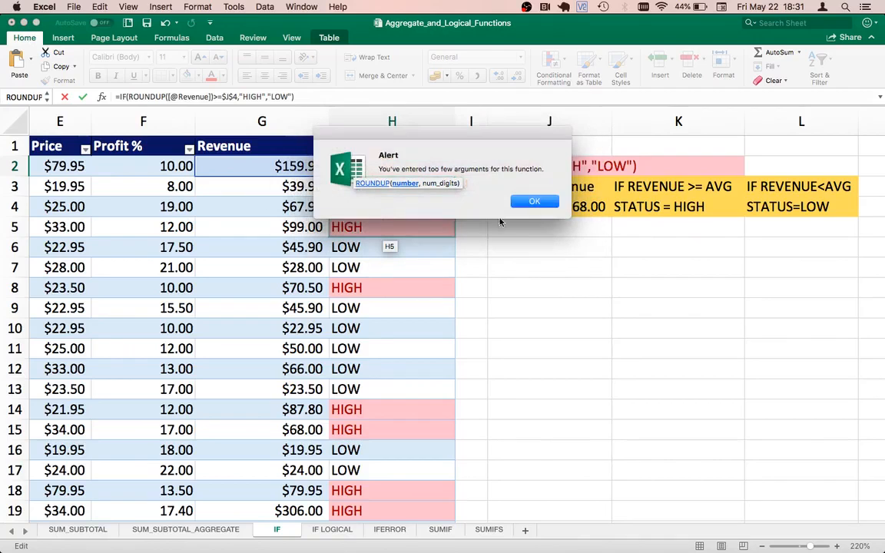
pyautogui.click(534, 200)
pyautogui.write(',')
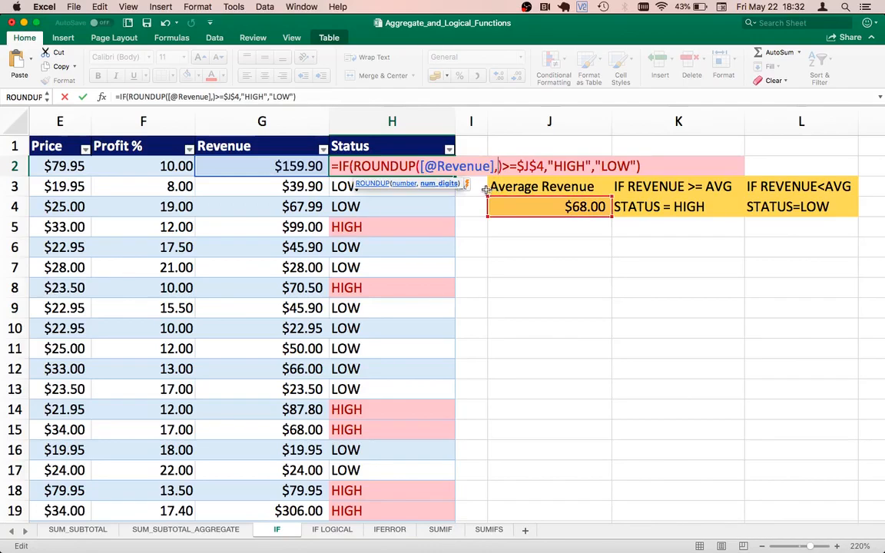
pyautogui.moveTo(433, 186)
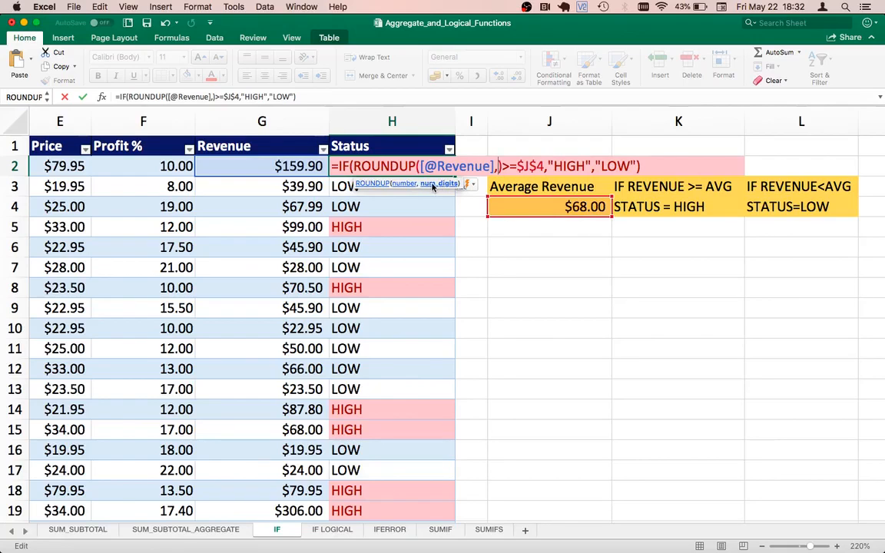
pyautogui.moveTo(429, 190)
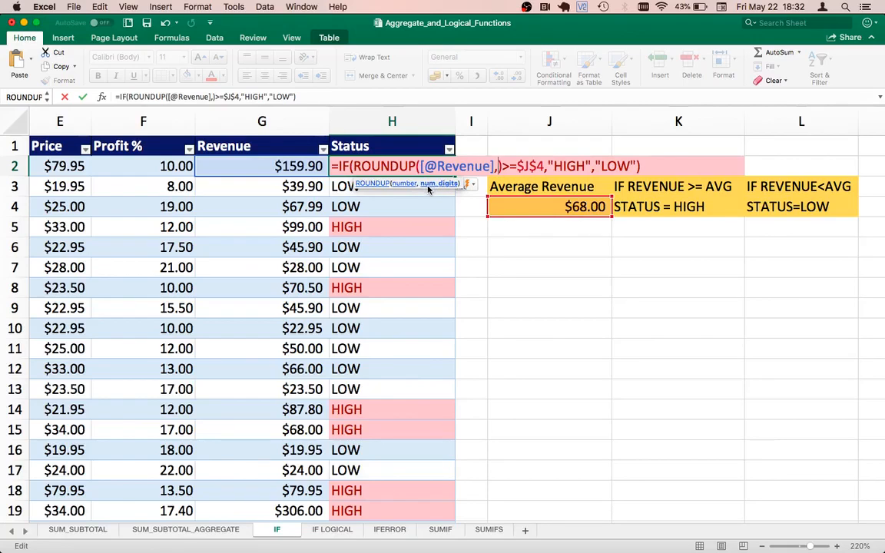
pyautogui.moveTo(436, 190)
pyautogui.write('0')
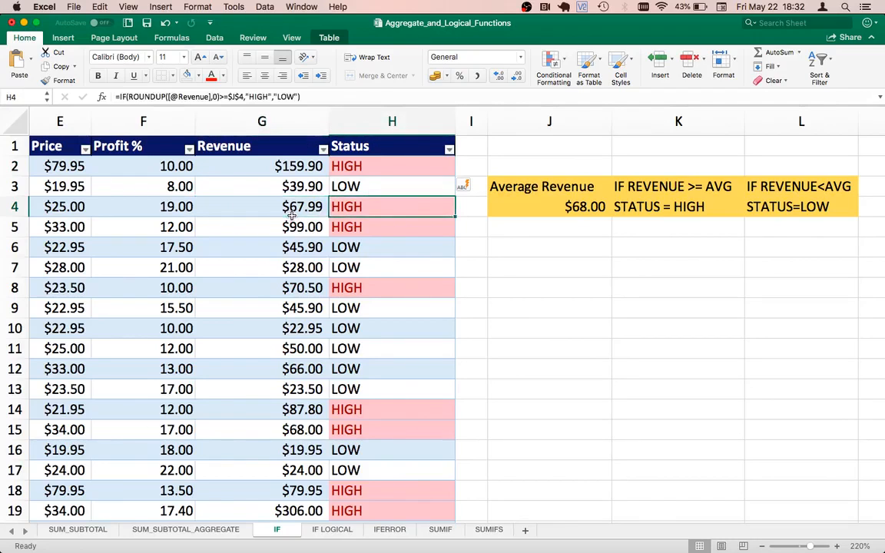
# Step: Check that the 67.99 revenue row in G4 now reads HIGH
pyautogui.click(288, 207)
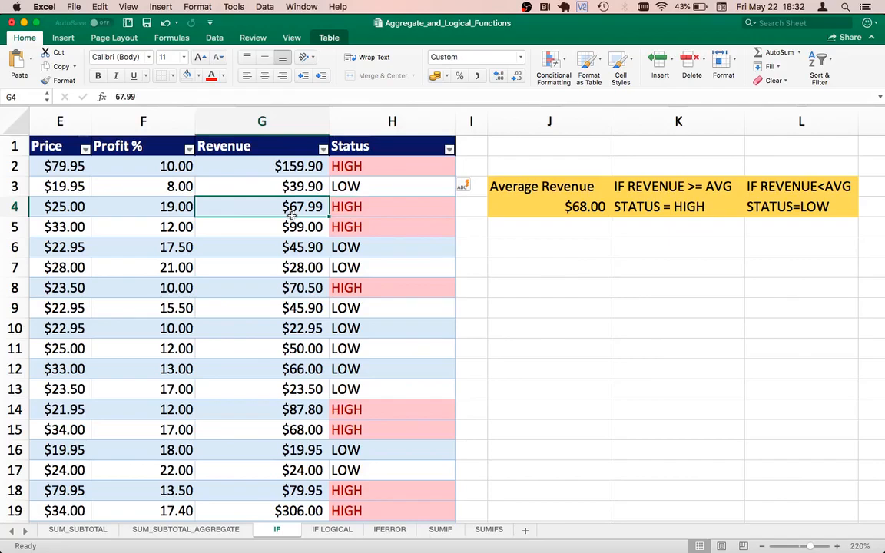
pyautogui.click(392, 166)
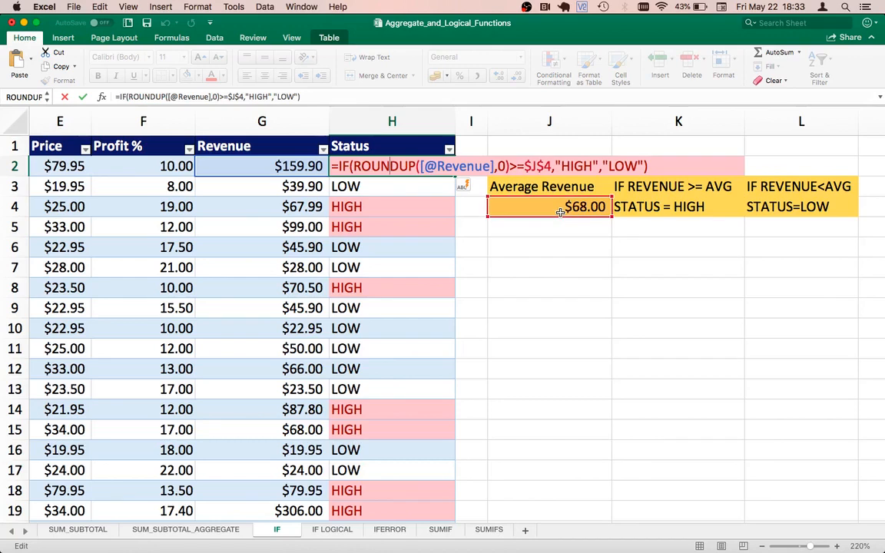
pyautogui.moveTo(621, 177)
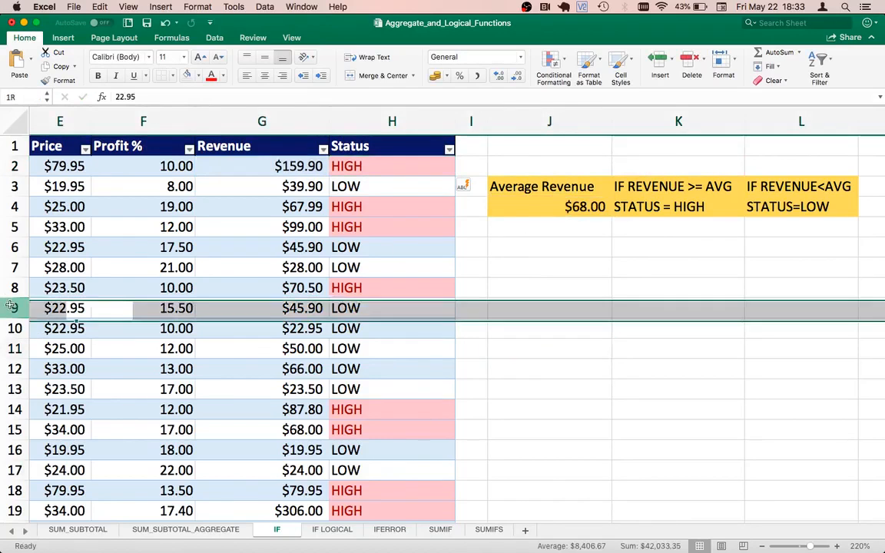
# Step: Move row 9's entry, then verify the $74.00 average and LOW statuses in H7, H4, J4
pyautogui.moveTo(12, 307); pyautogui.dragTo(11, 430)
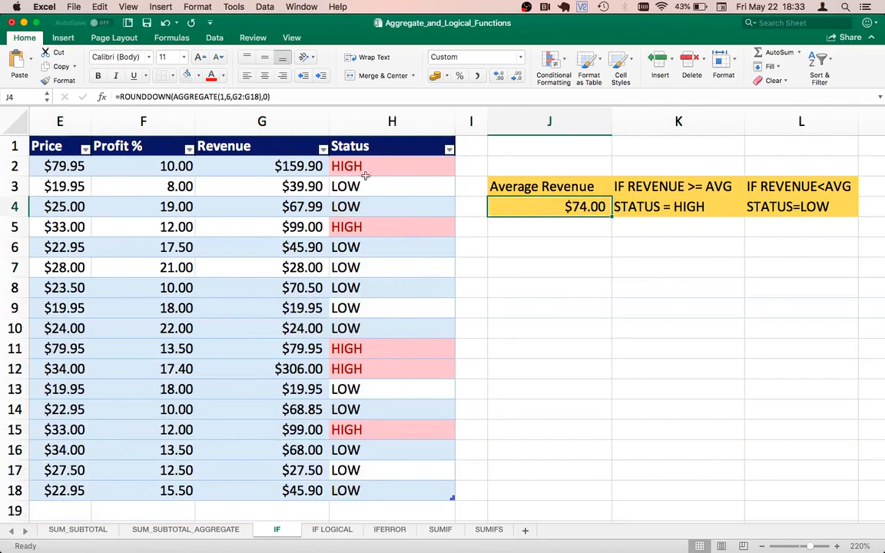
pyautogui.click(392, 267)
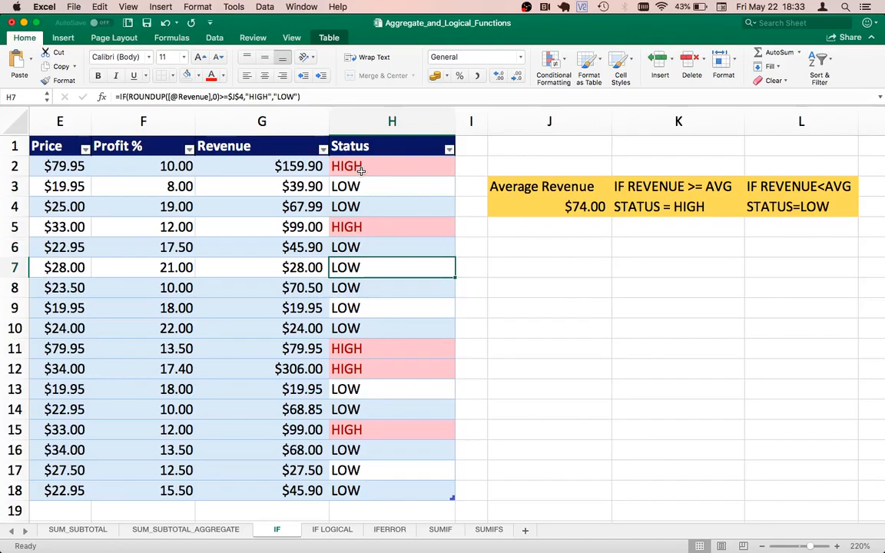
pyautogui.moveTo(296, 267)
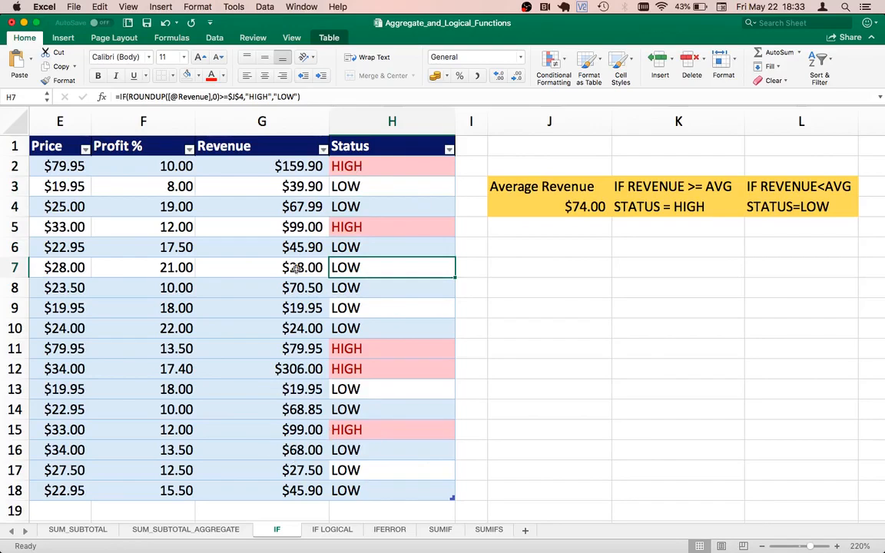
pyautogui.moveTo(474, 245)
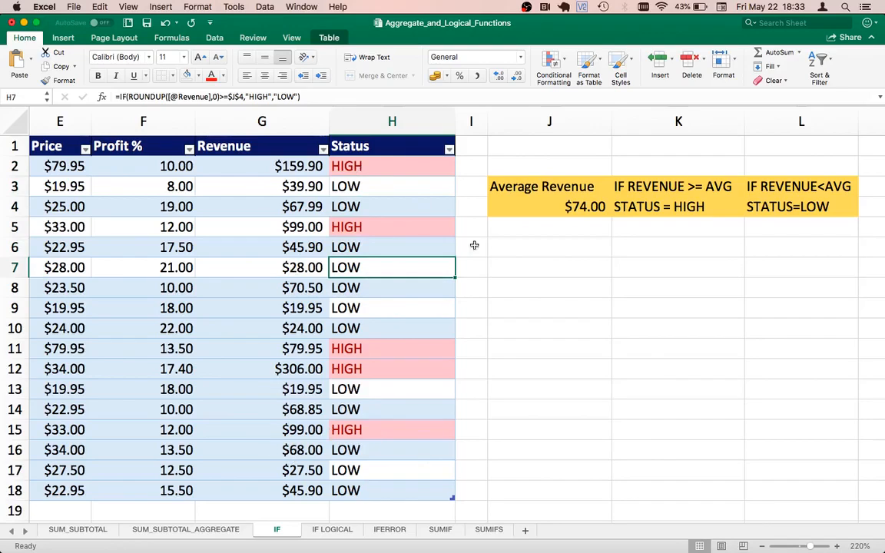
pyautogui.click(390, 207)
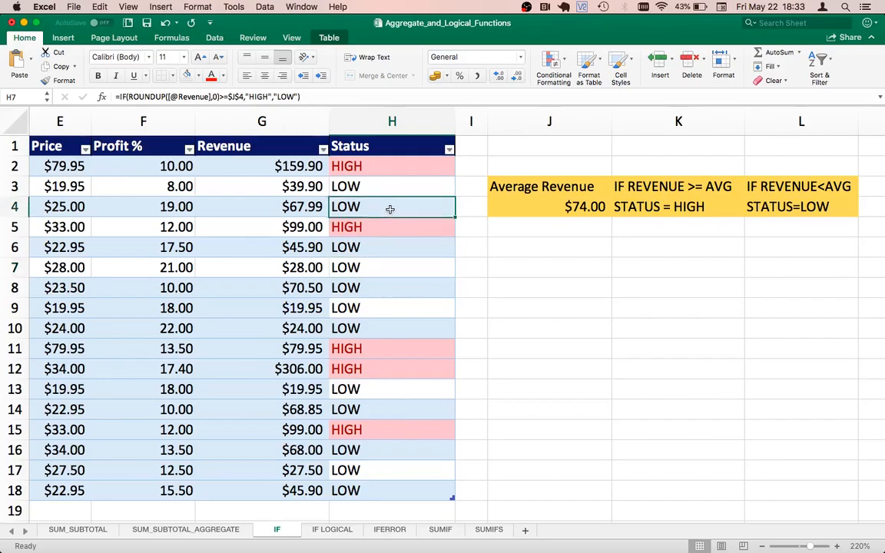
pyautogui.click(527, 208)
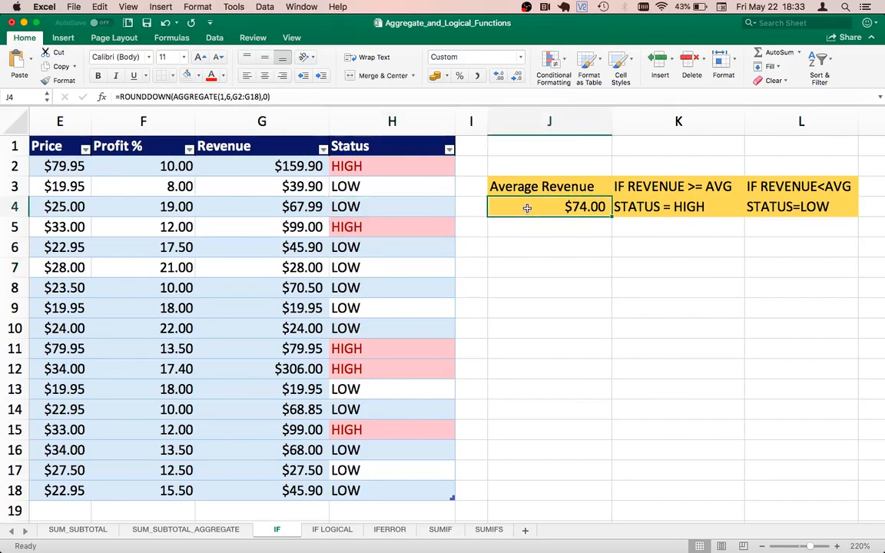
pyautogui.click(392, 206)
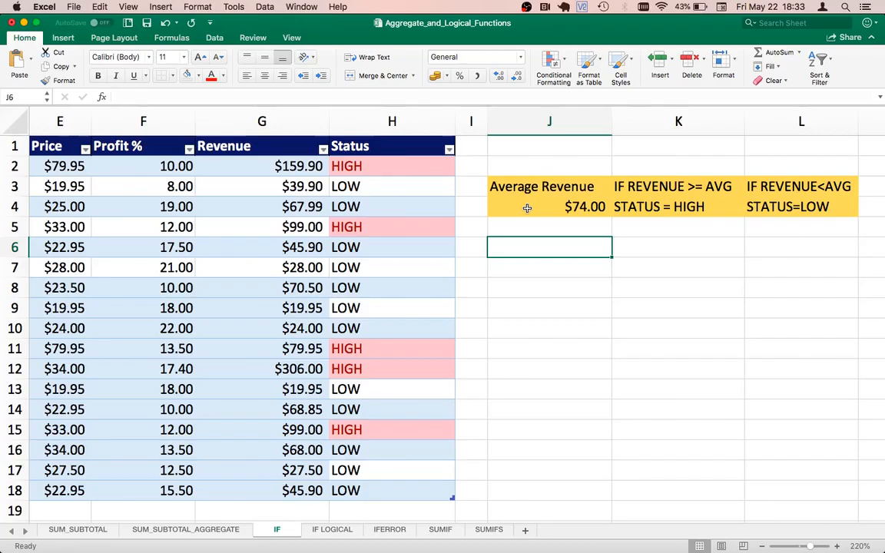
pyautogui.moveTo(516, 274)
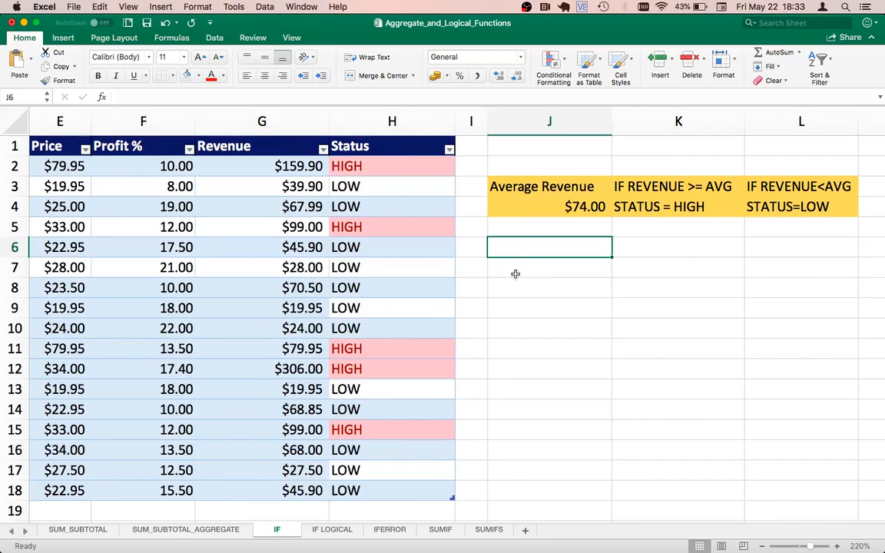